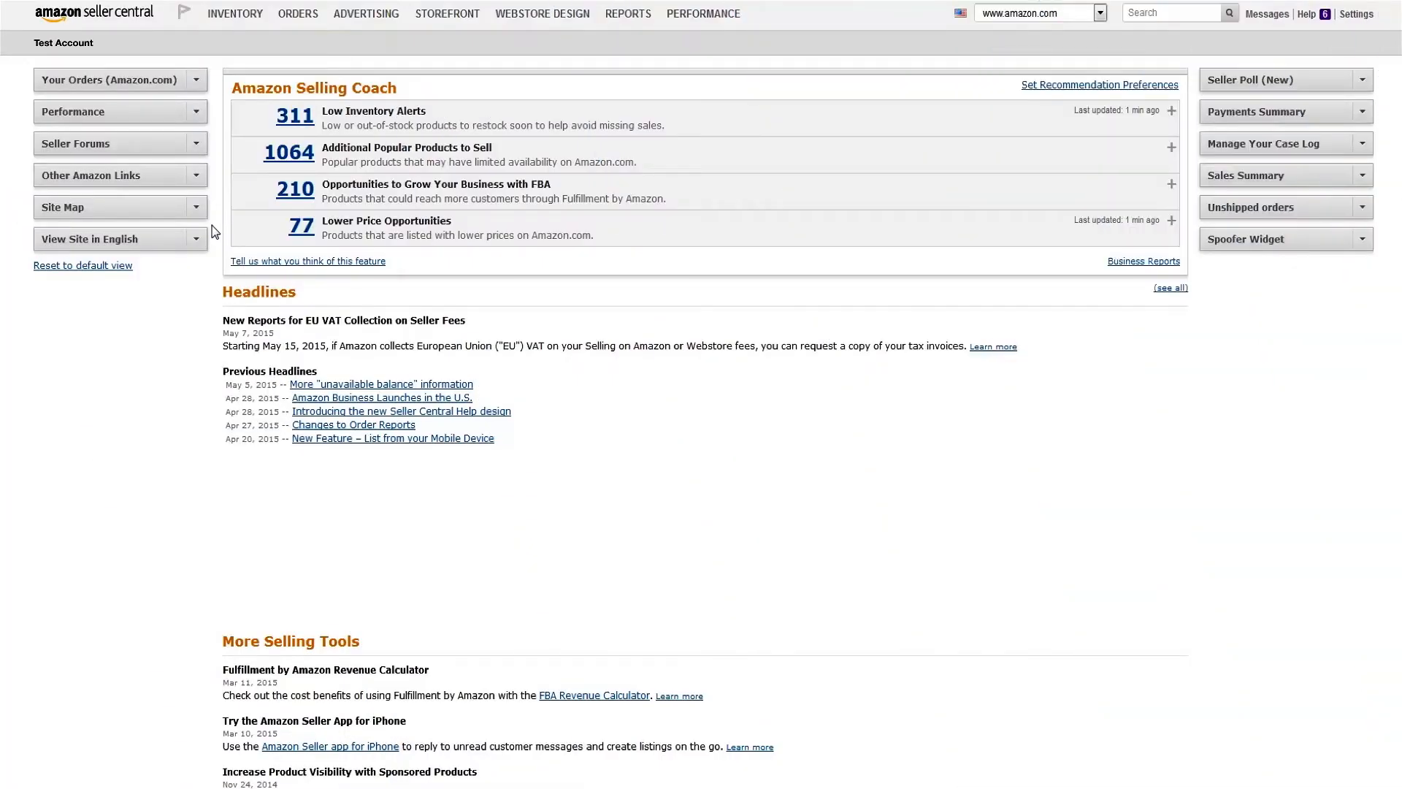
Step: Go to Inventory > Manage Inventory, then switch to the Remove Unfulfillable Inventory list
{"action": "left_click", "coordinate": [234, 13]}
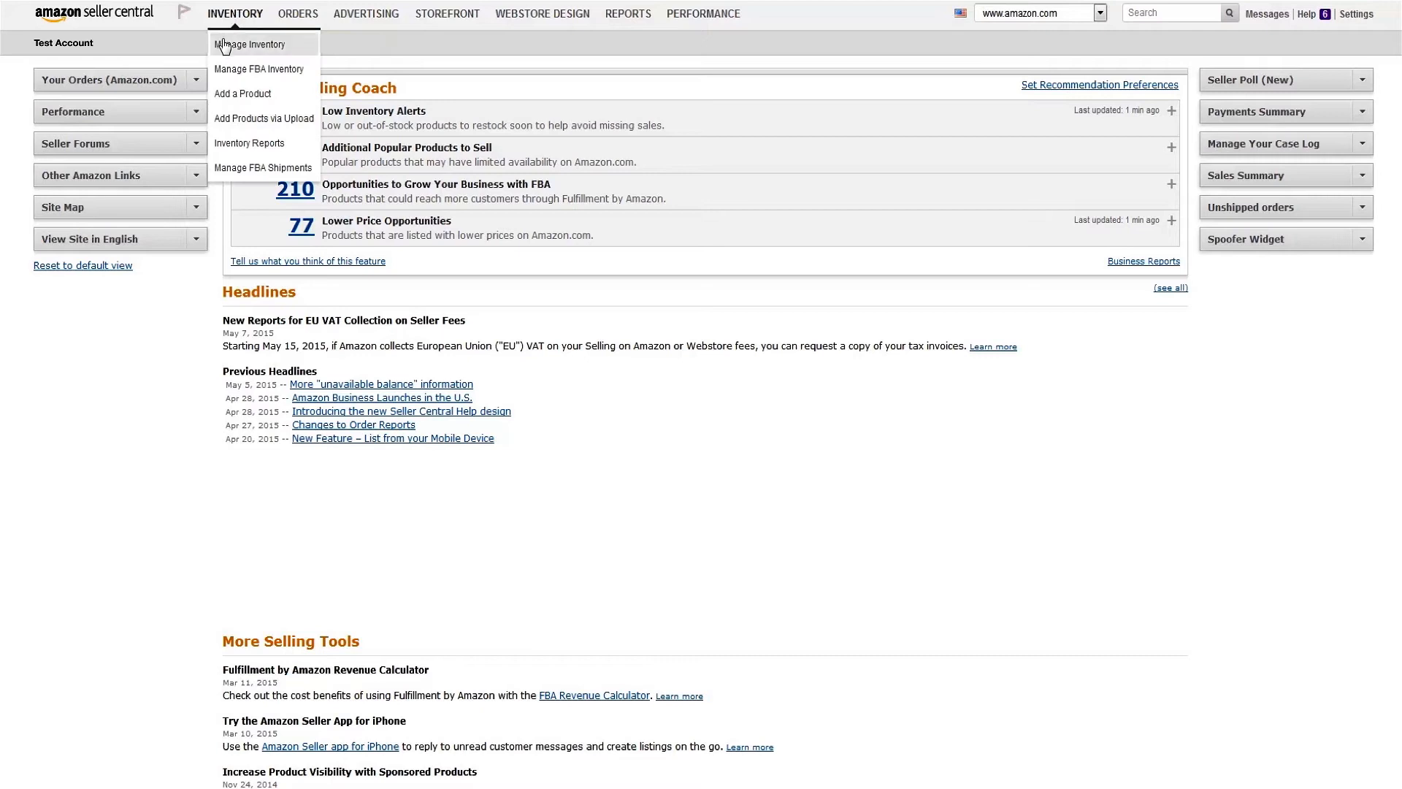
{"action": "left_click", "coordinate": [253, 46]}
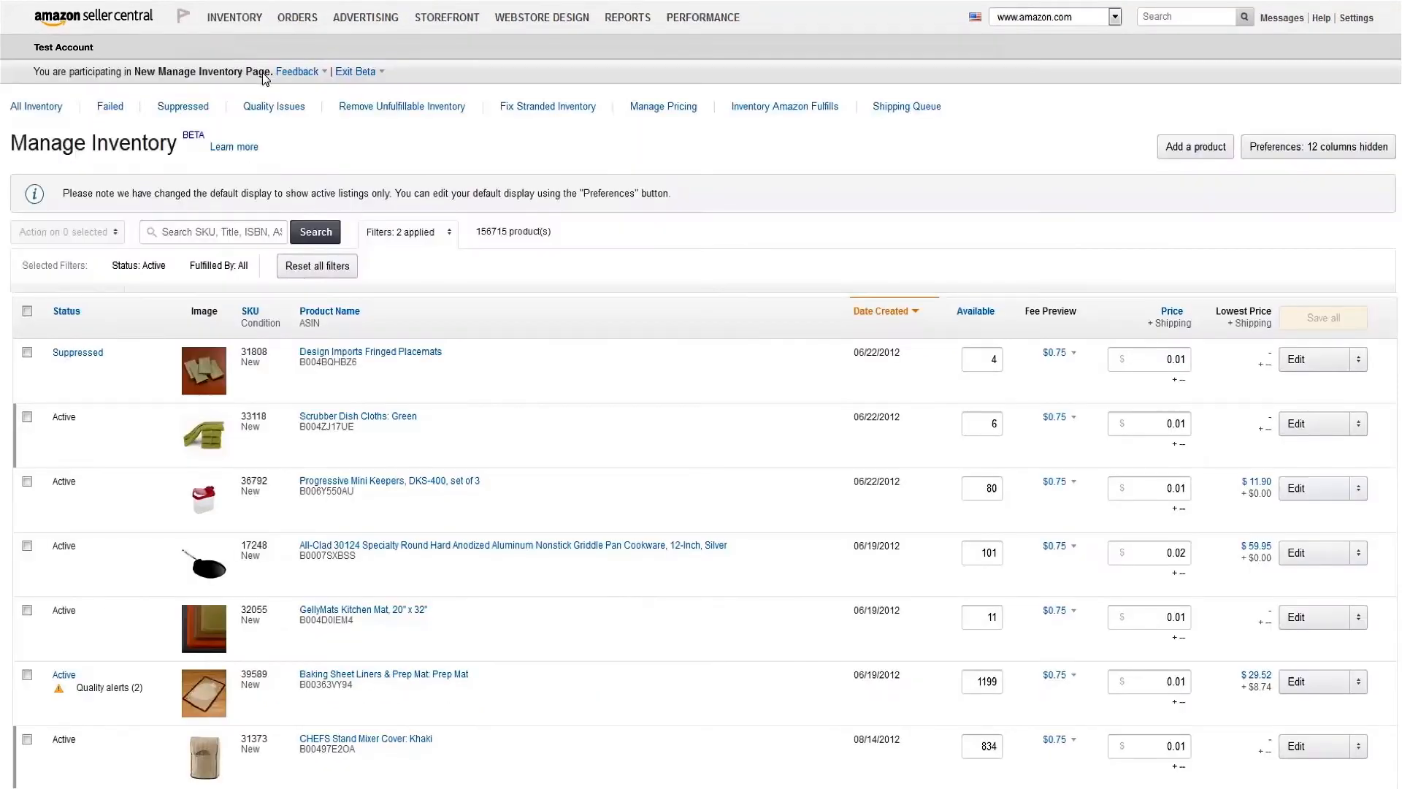
{"action": "mouse_move", "coordinate": [402, 107]}
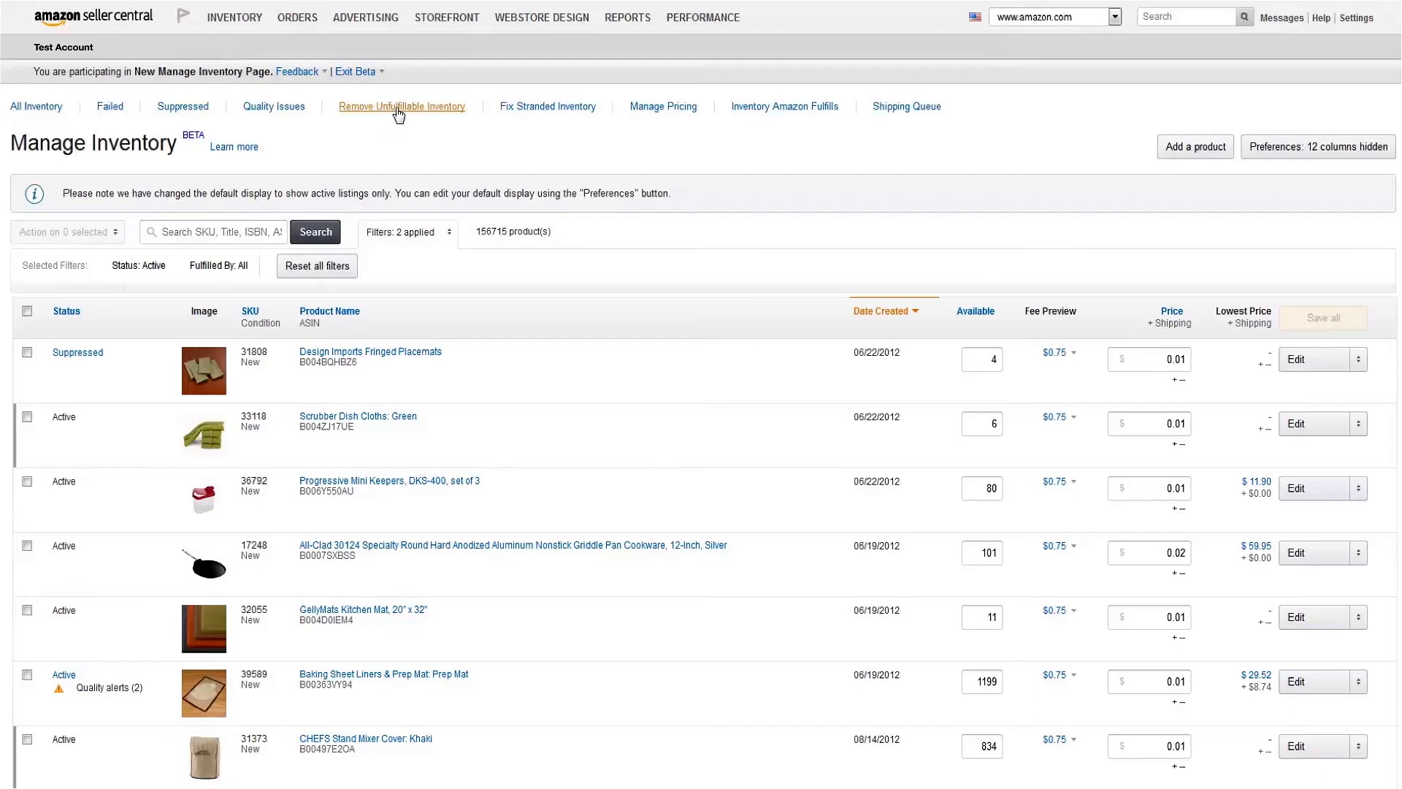
{"action": "left_click", "coordinate": [402, 107]}
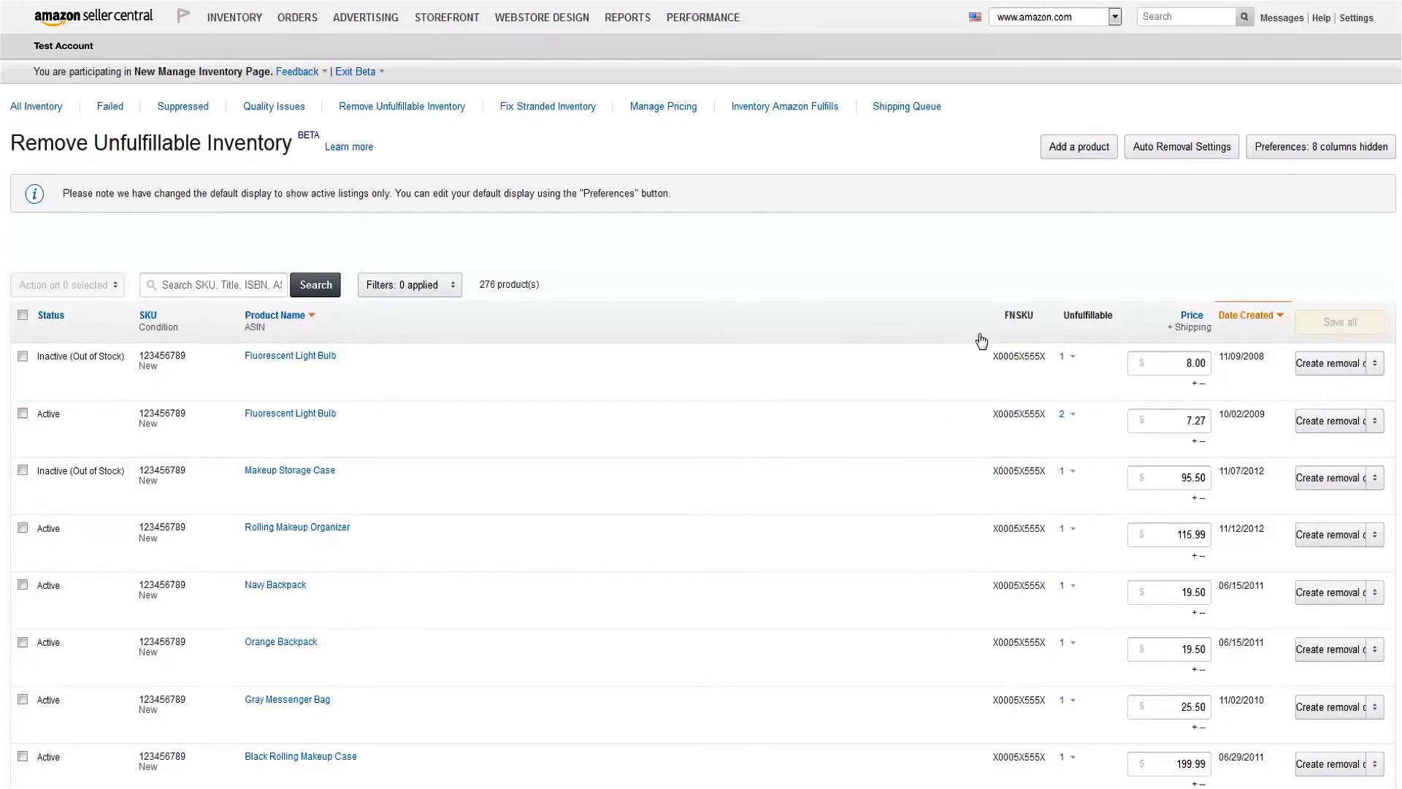
Step: Tick the first Fluorescent Light Bulb listing for action, then move on to the Fix Stranded Inventory list
{"action": "left_click", "coordinate": [1069, 357]}
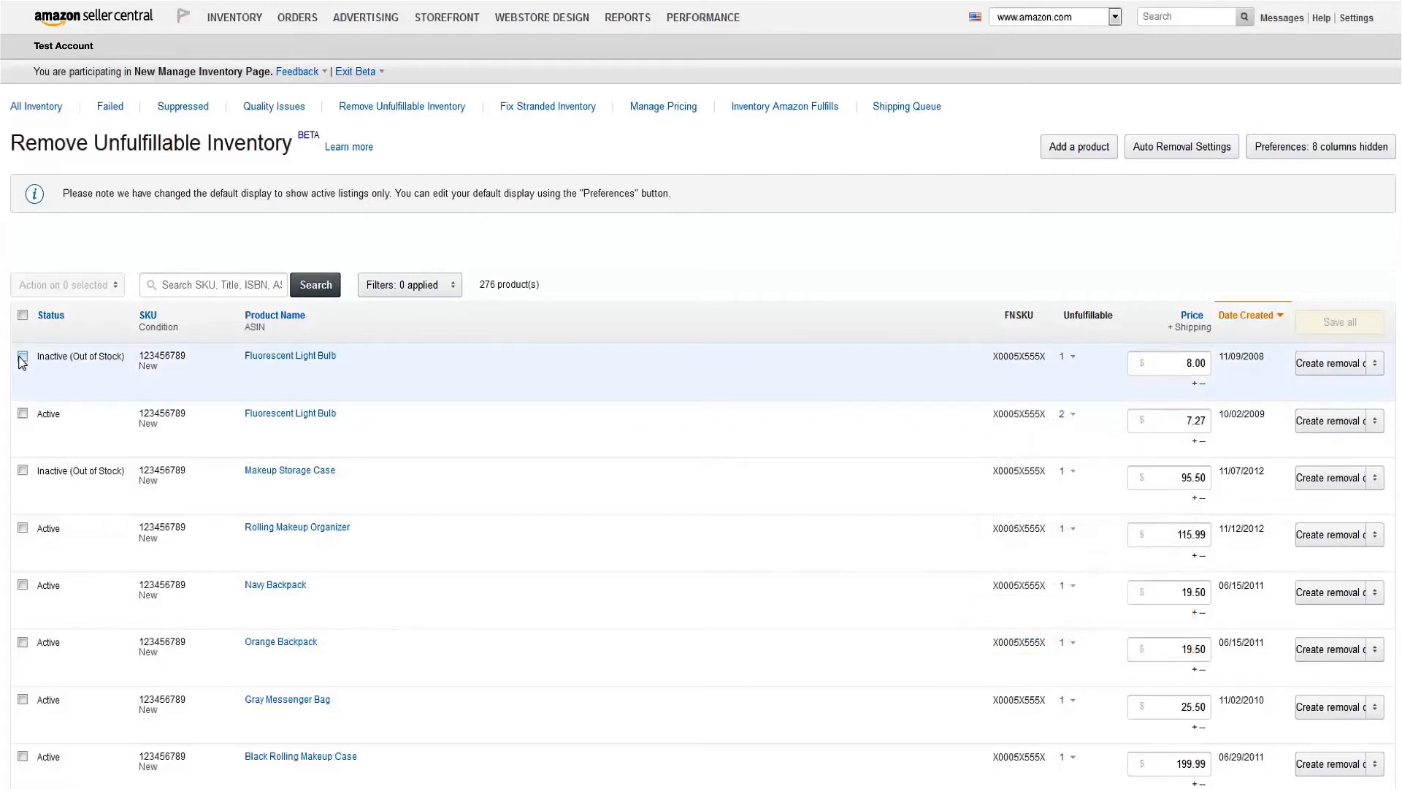
{"action": "left_click", "coordinate": [22, 361]}
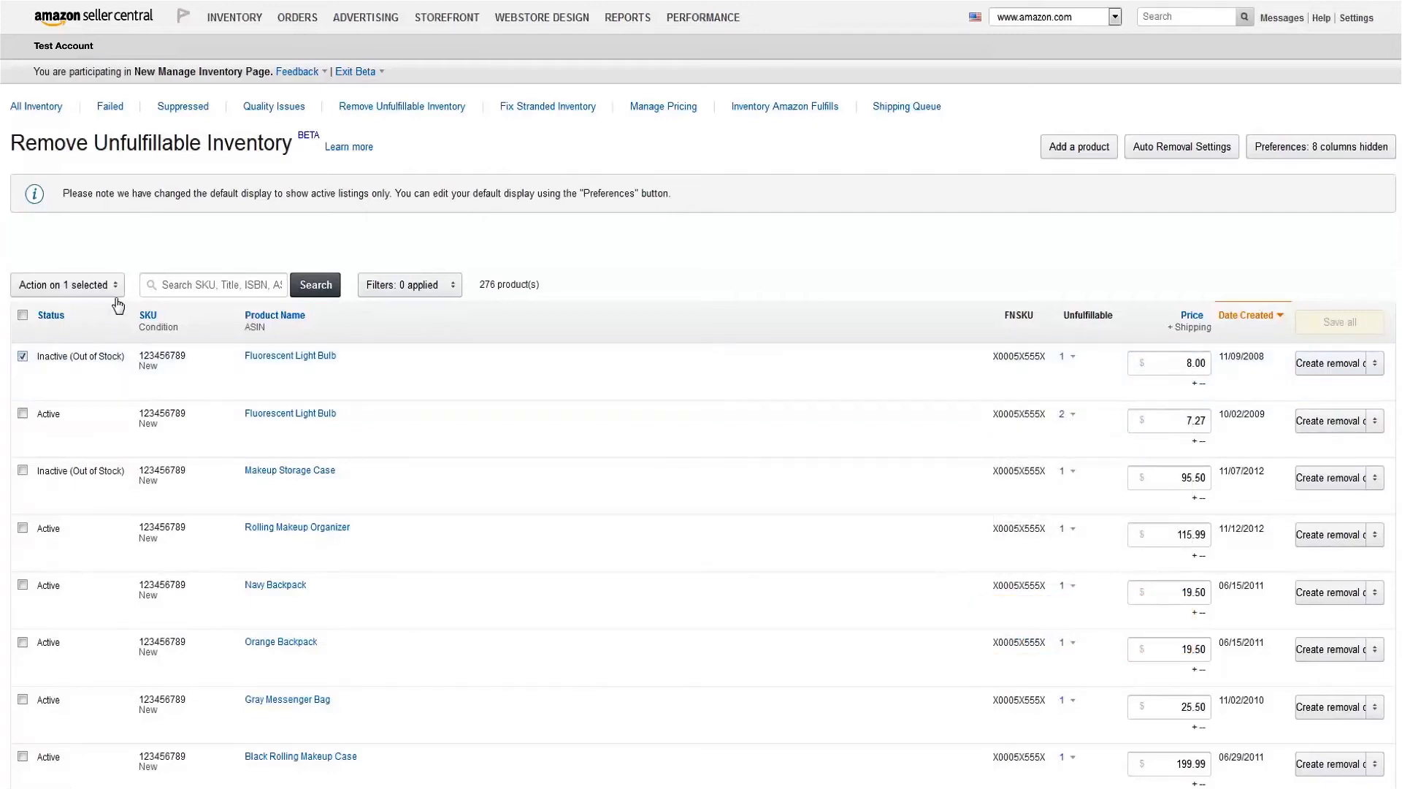
{"action": "left_click", "coordinate": [67, 285]}
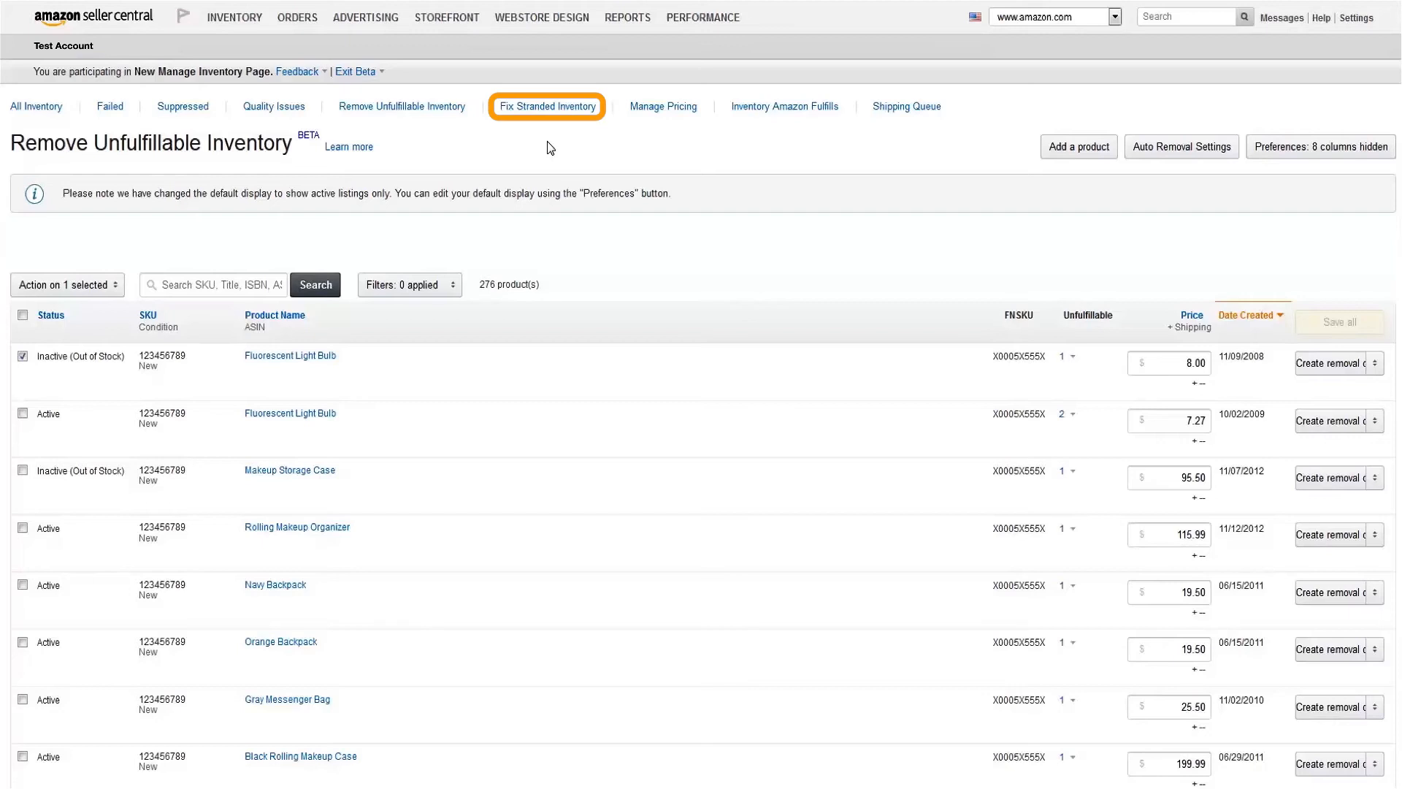
{"action": "mouse_move", "coordinate": [546, 105]}
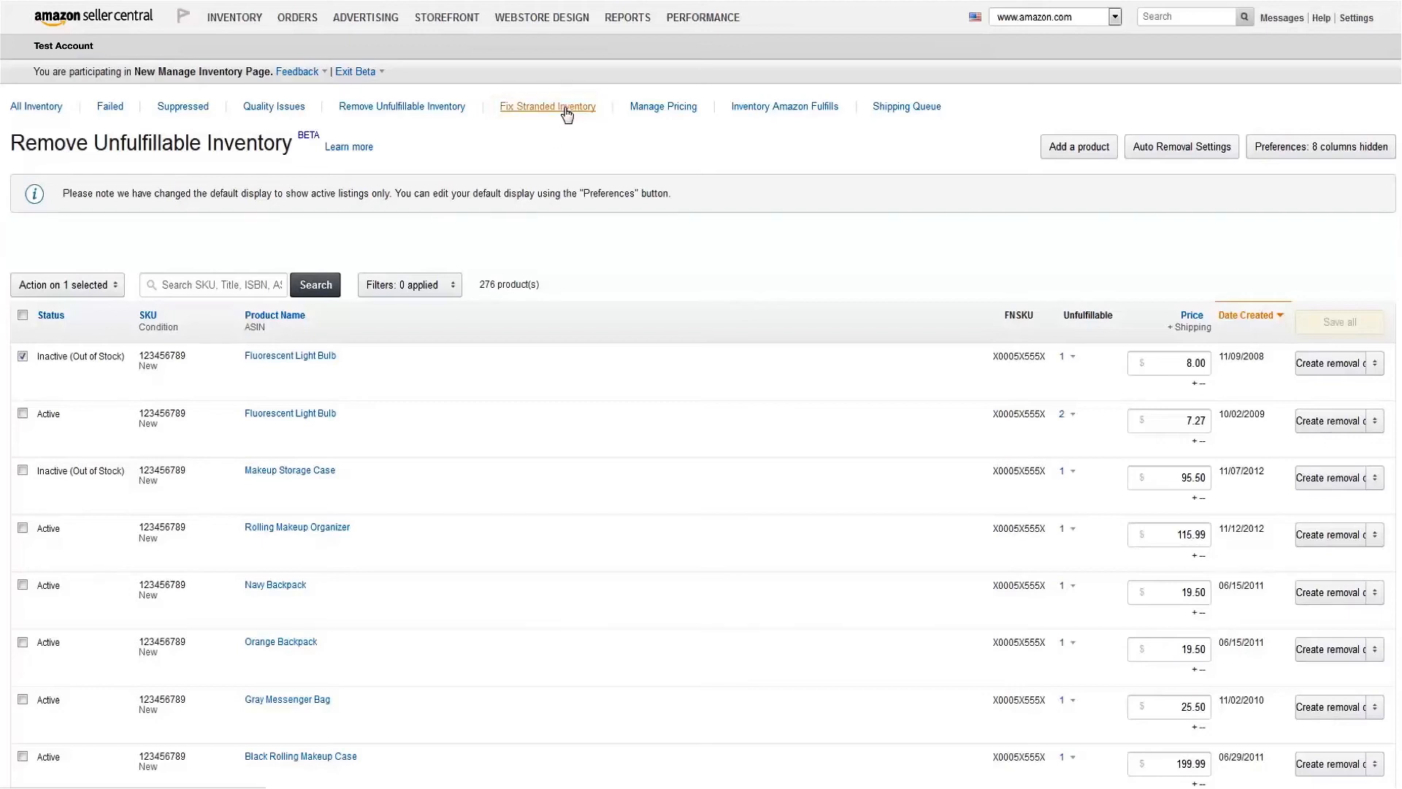
{"action": "left_click", "coordinate": [548, 107]}
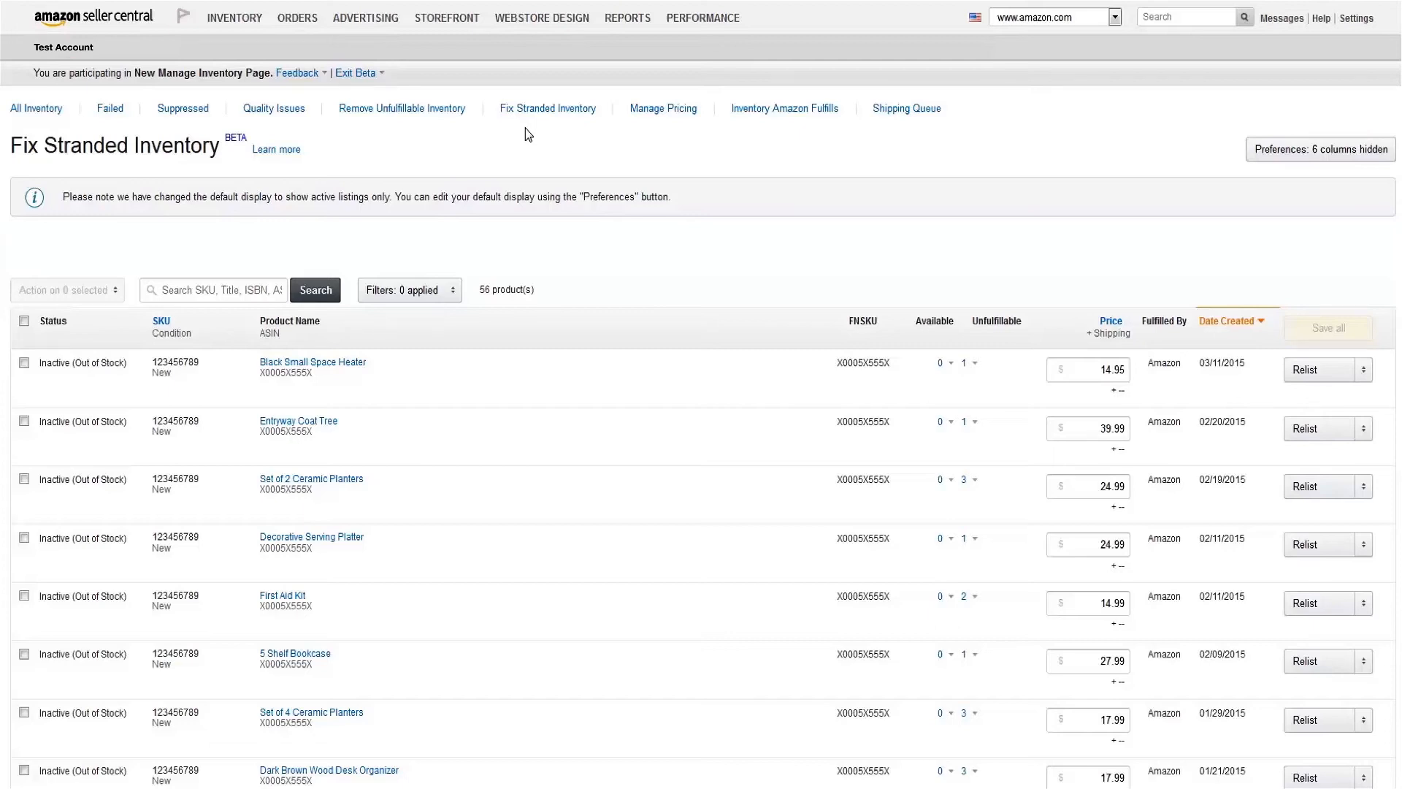
{"action": "mouse_move", "coordinate": [885, 196]}
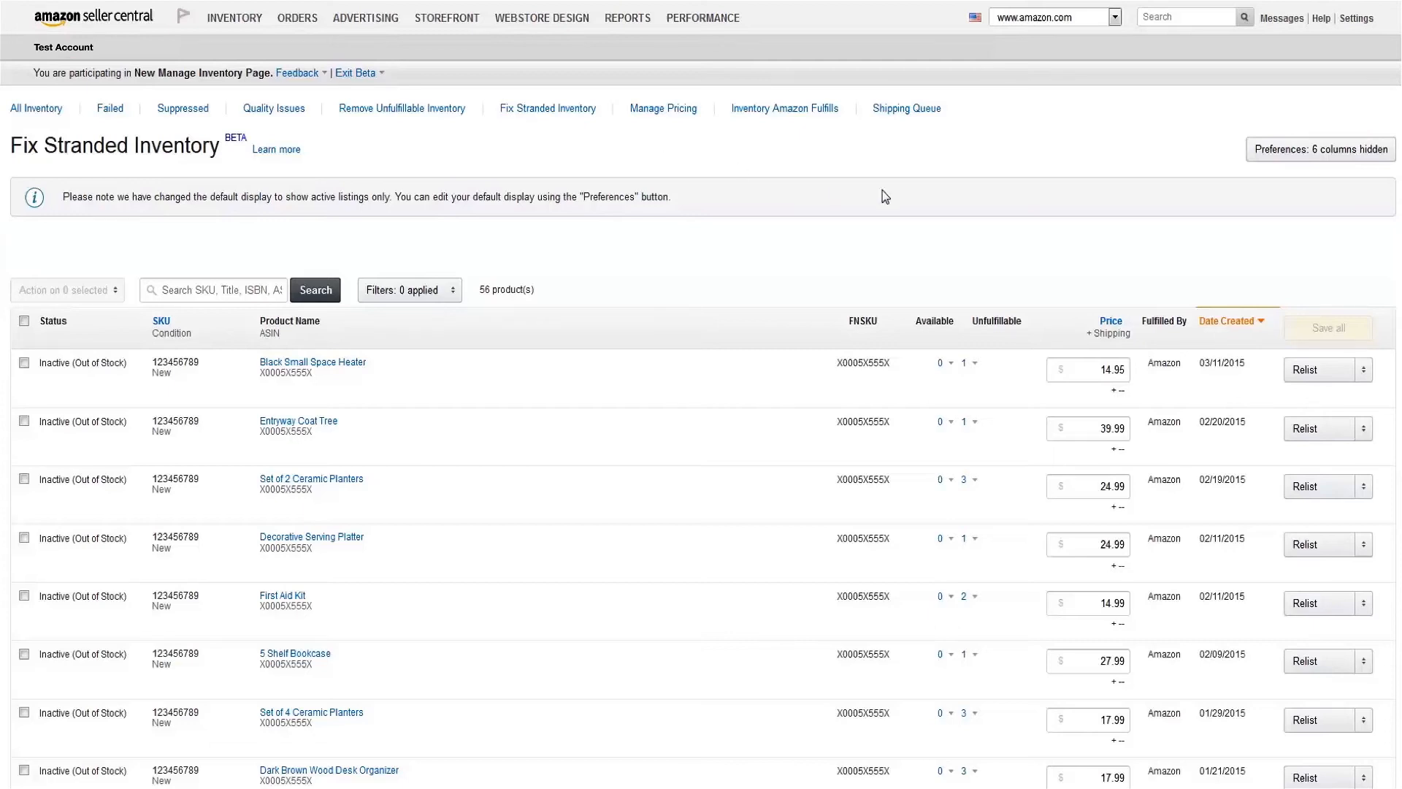
Step: Review the first stranded listing's actions, then tick the Black Small Space Heater and Entryway Coat Tree listings
{"action": "left_click", "coordinate": [1364, 369]}
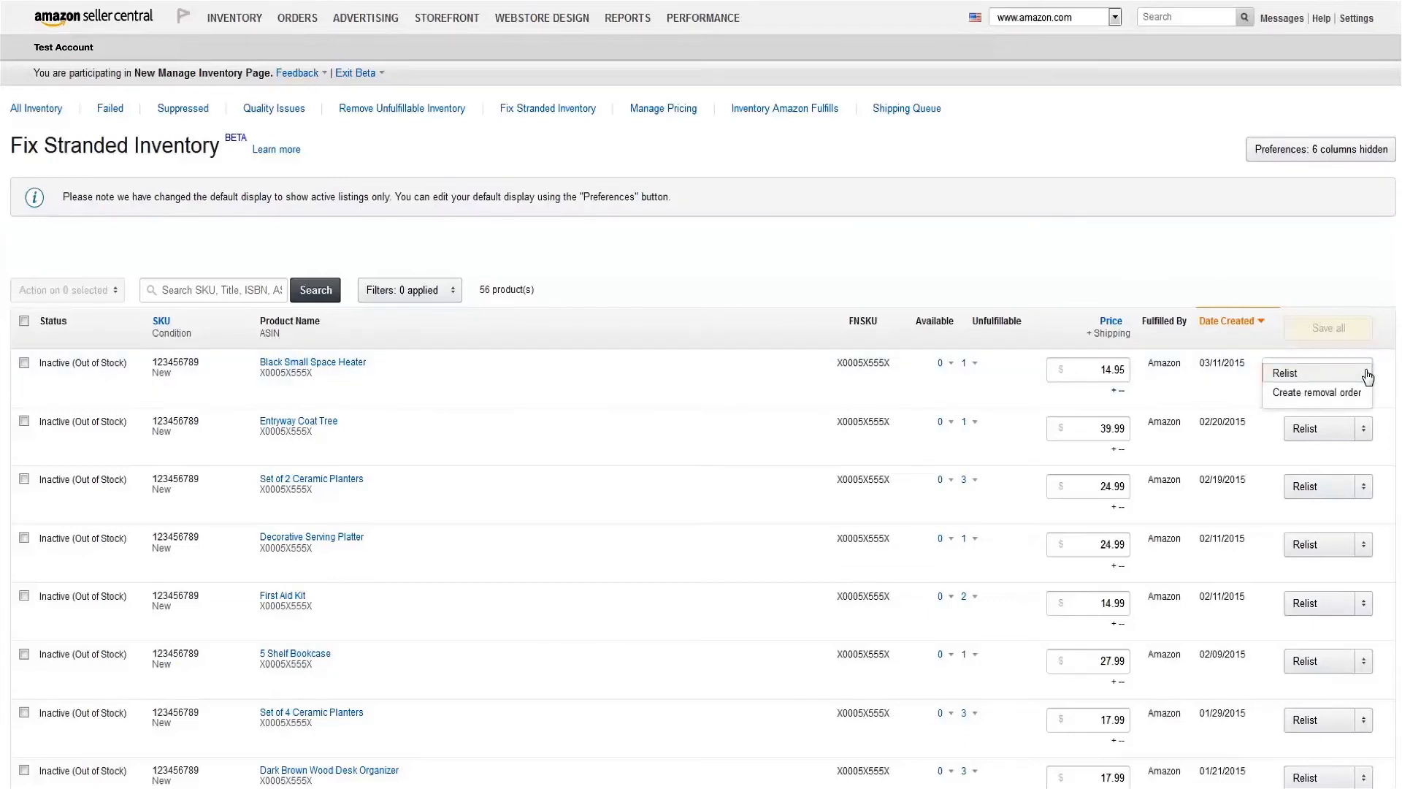
{"action": "left_click", "coordinate": [1242, 287]}
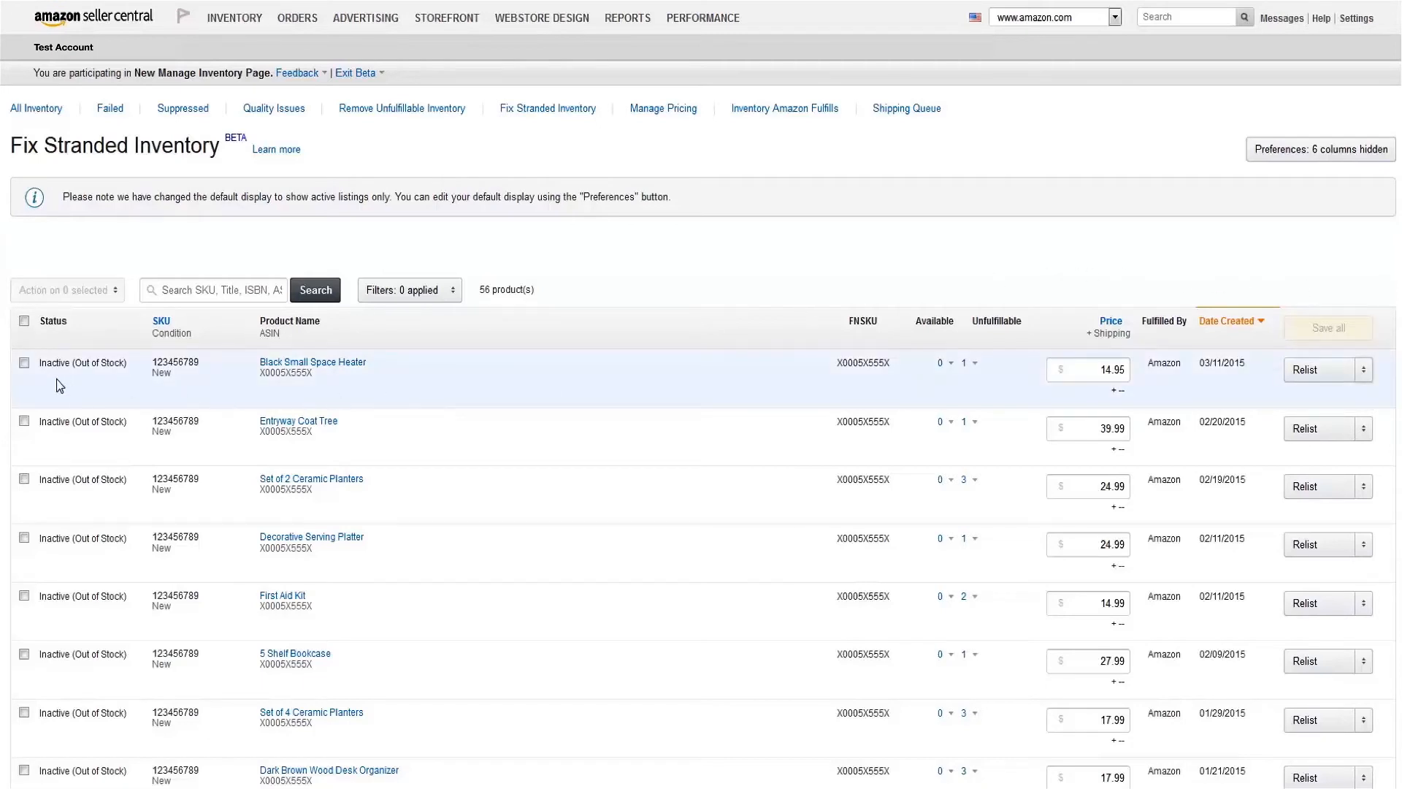
{"action": "left_click", "coordinate": [25, 421]}
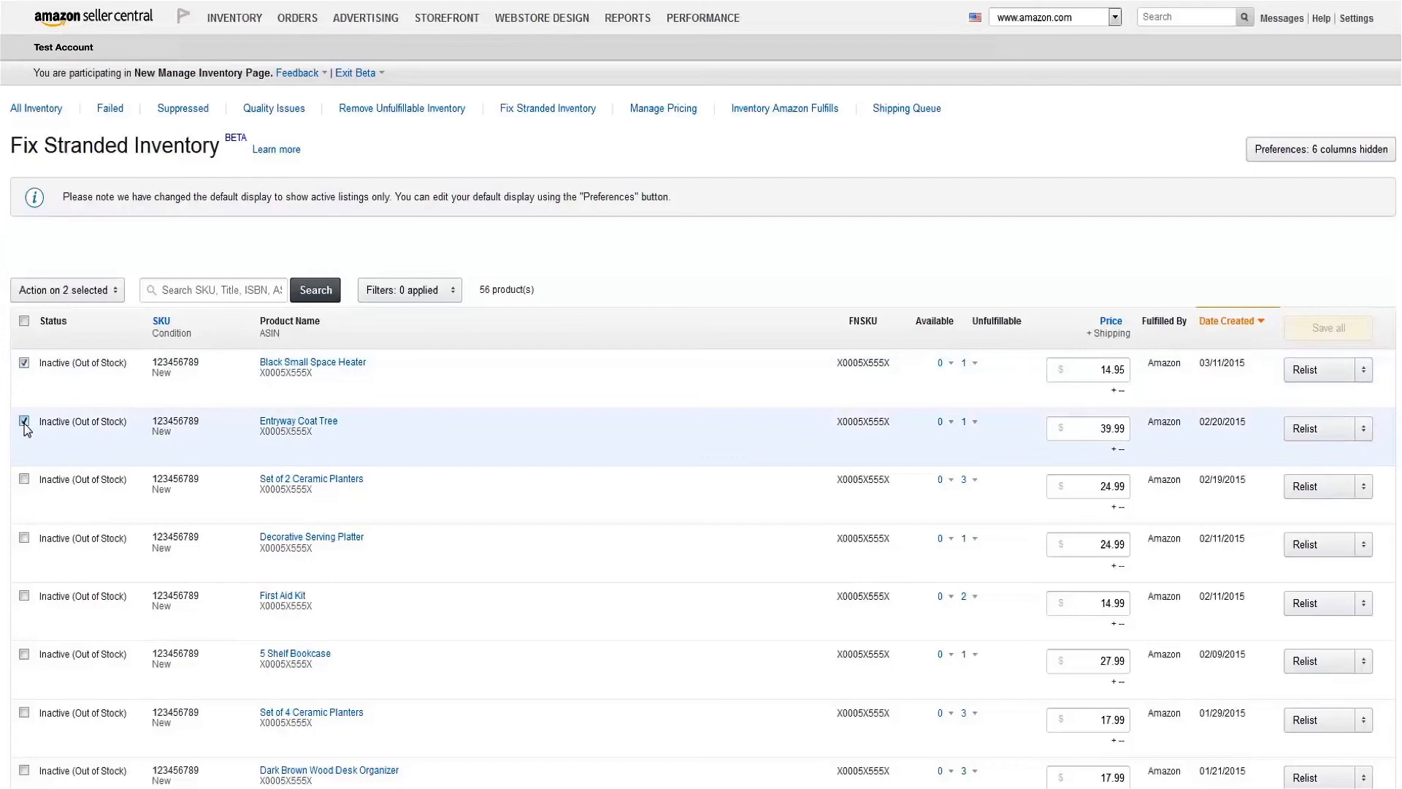
{"action": "left_click", "coordinate": [67, 289]}
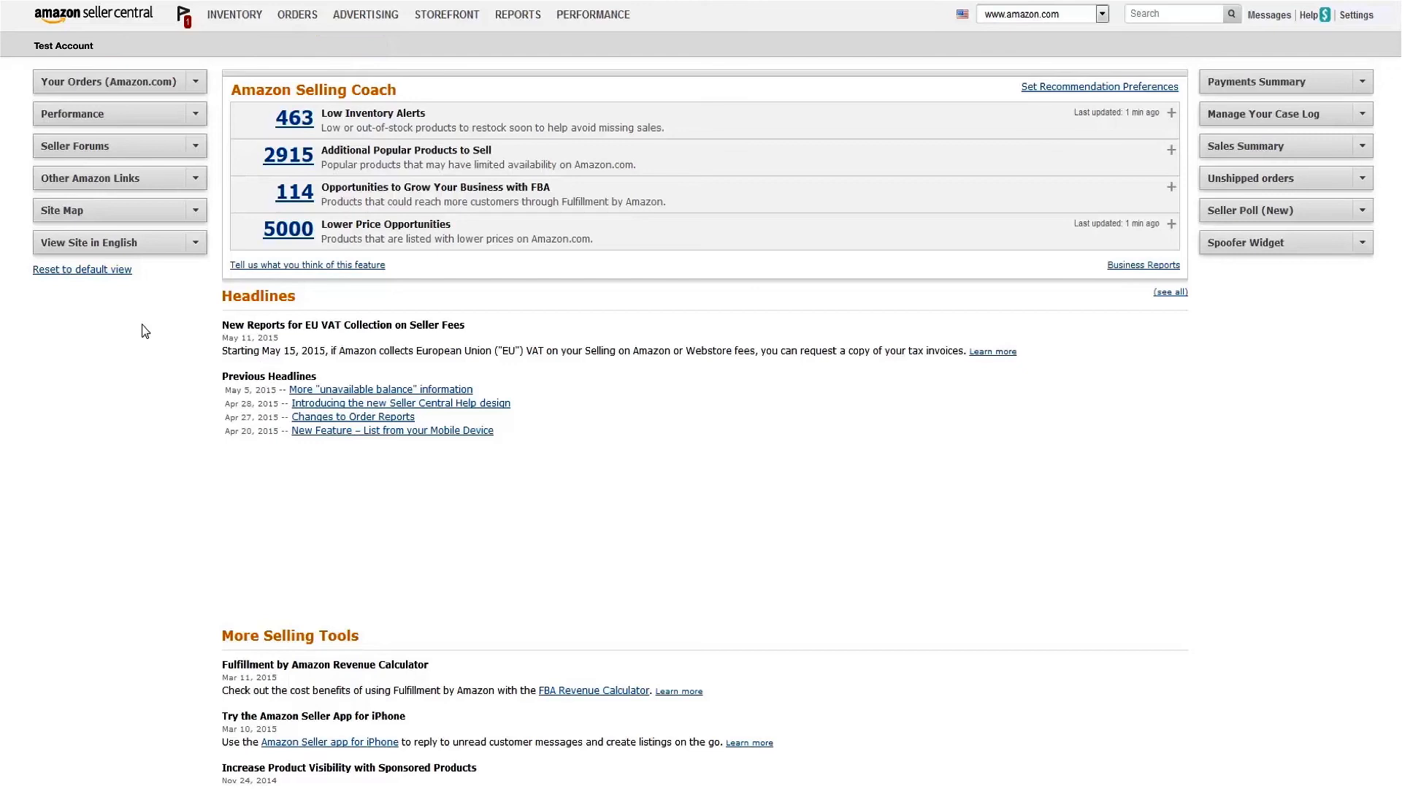
Step: Go to Inventory > Manage Inventory, then switch to the Price Alerts list of blocked listings
{"action": "left_click", "coordinate": [234, 15]}
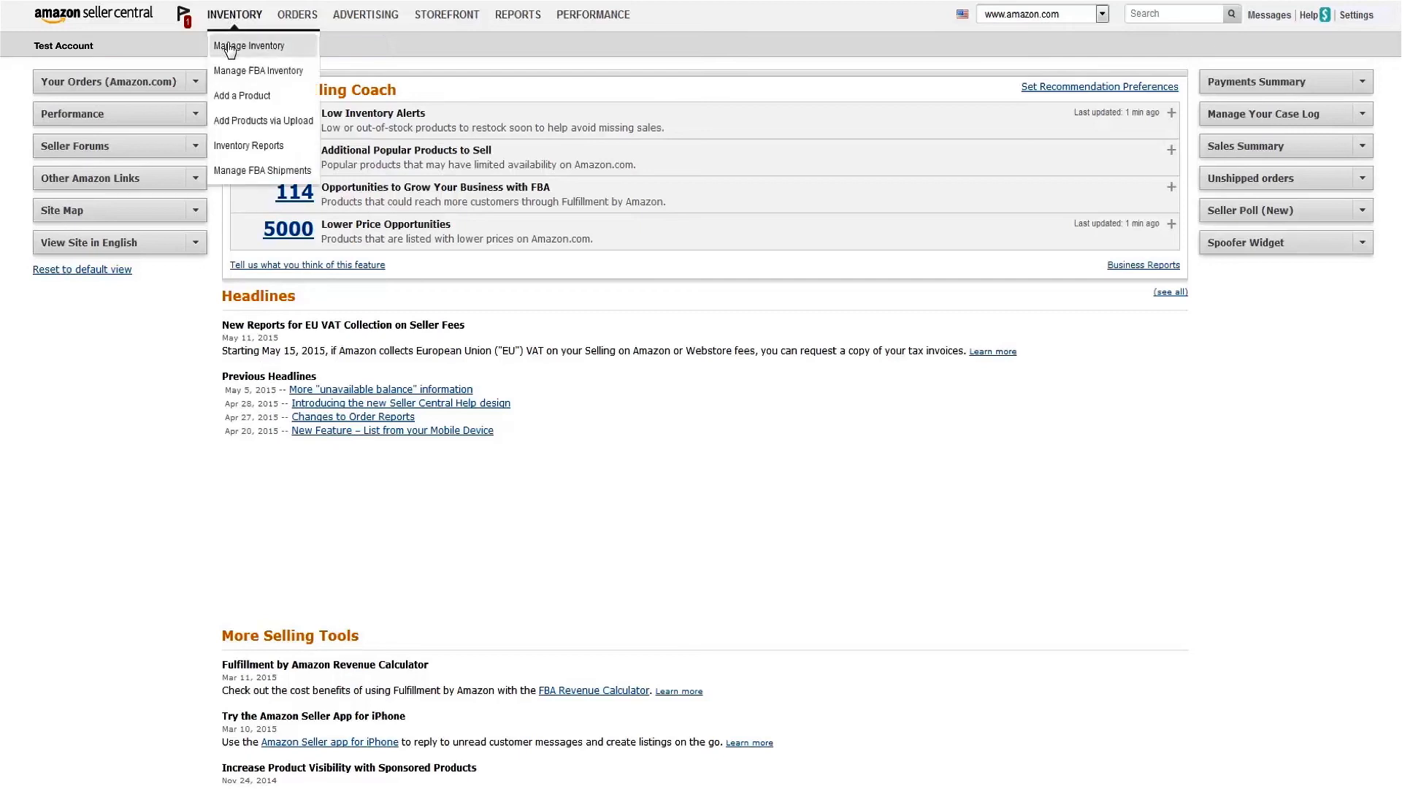
{"action": "left_click", "coordinate": [248, 45]}
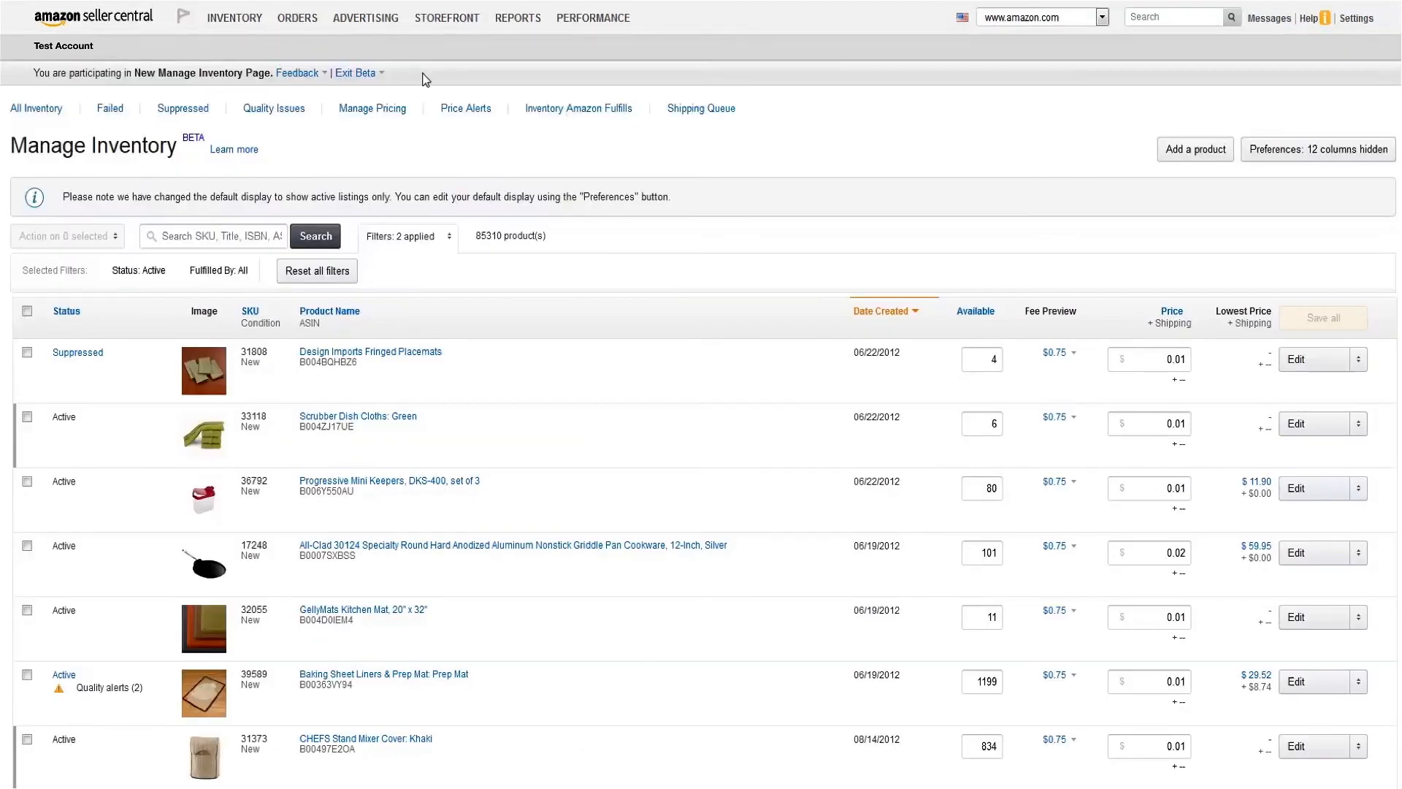
{"action": "mouse_move", "coordinate": [464, 108]}
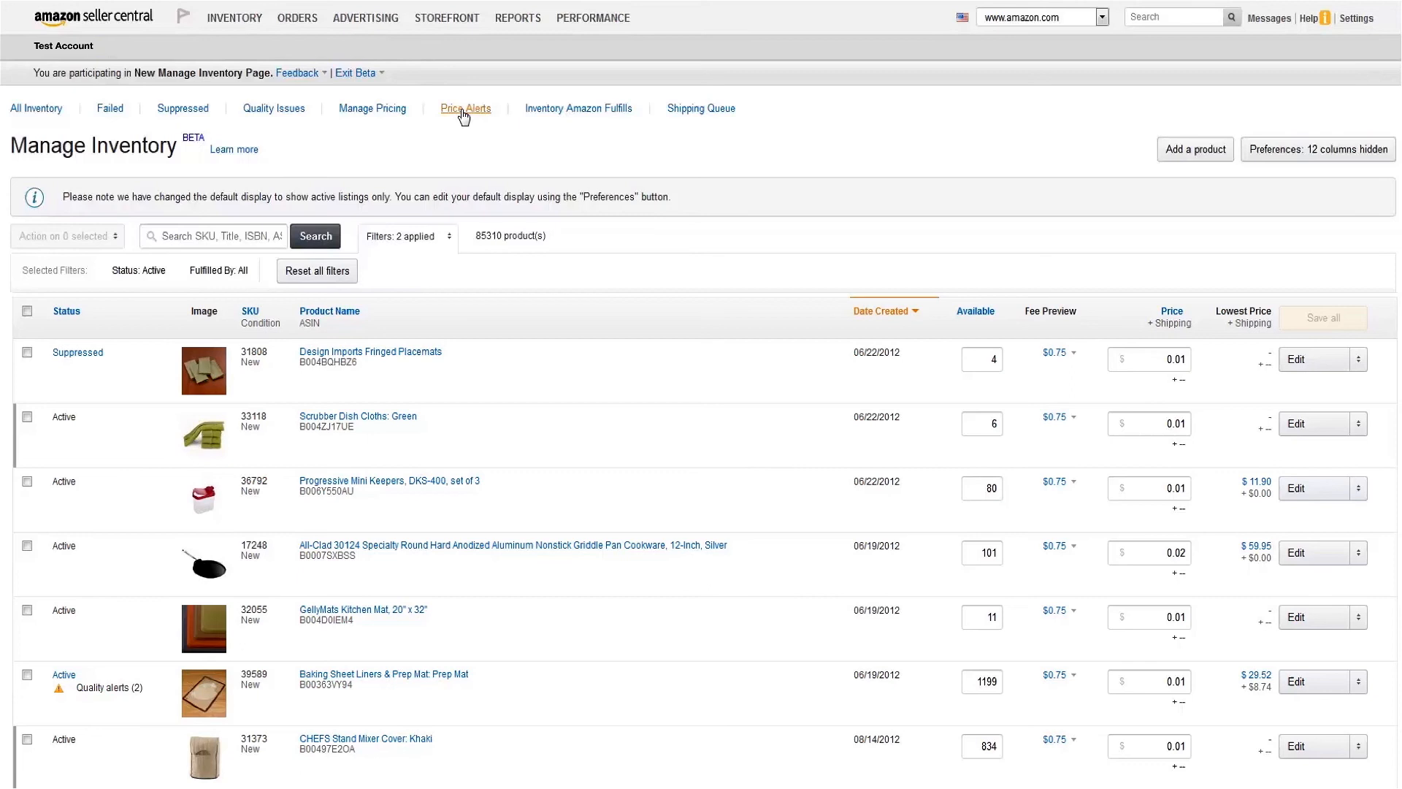
{"action": "left_click", "coordinate": [464, 107]}
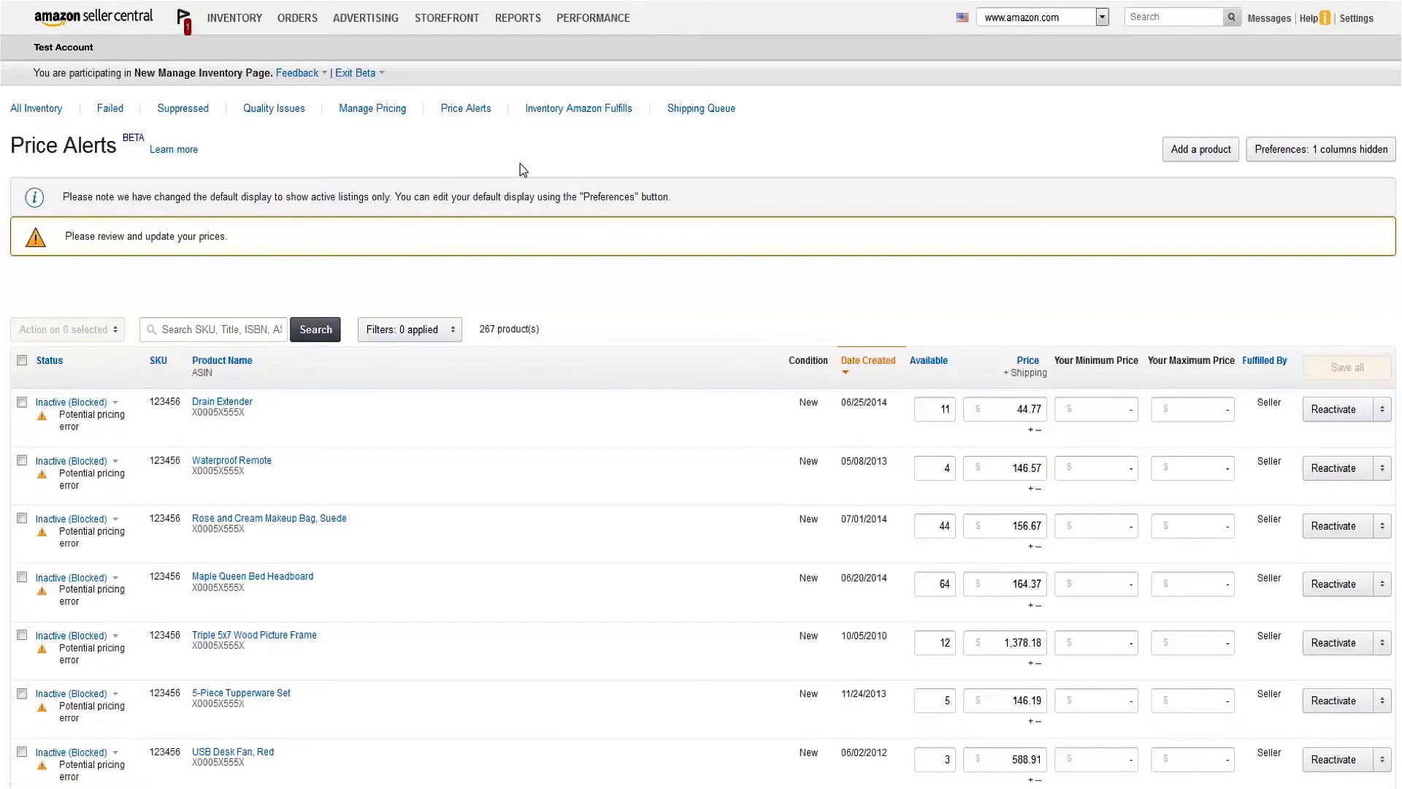
Step: Replace the Drain Extender's 44.77 price with 99.99 and enter minimum 95 and maximum 105
{"action": "left_click", "coordinate": [1020, 409]}
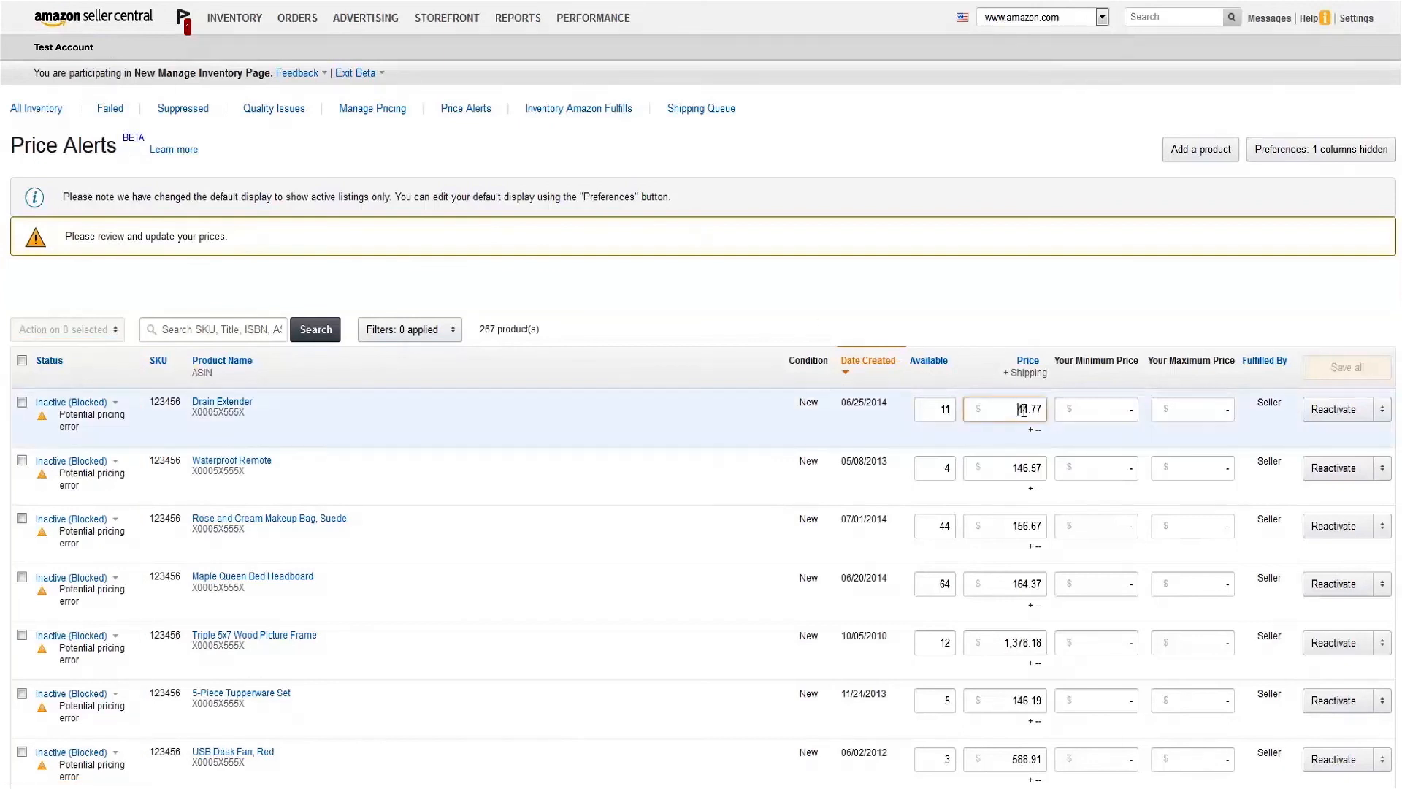
{"action": "triple_click", "coordinate": [1017, 409]}
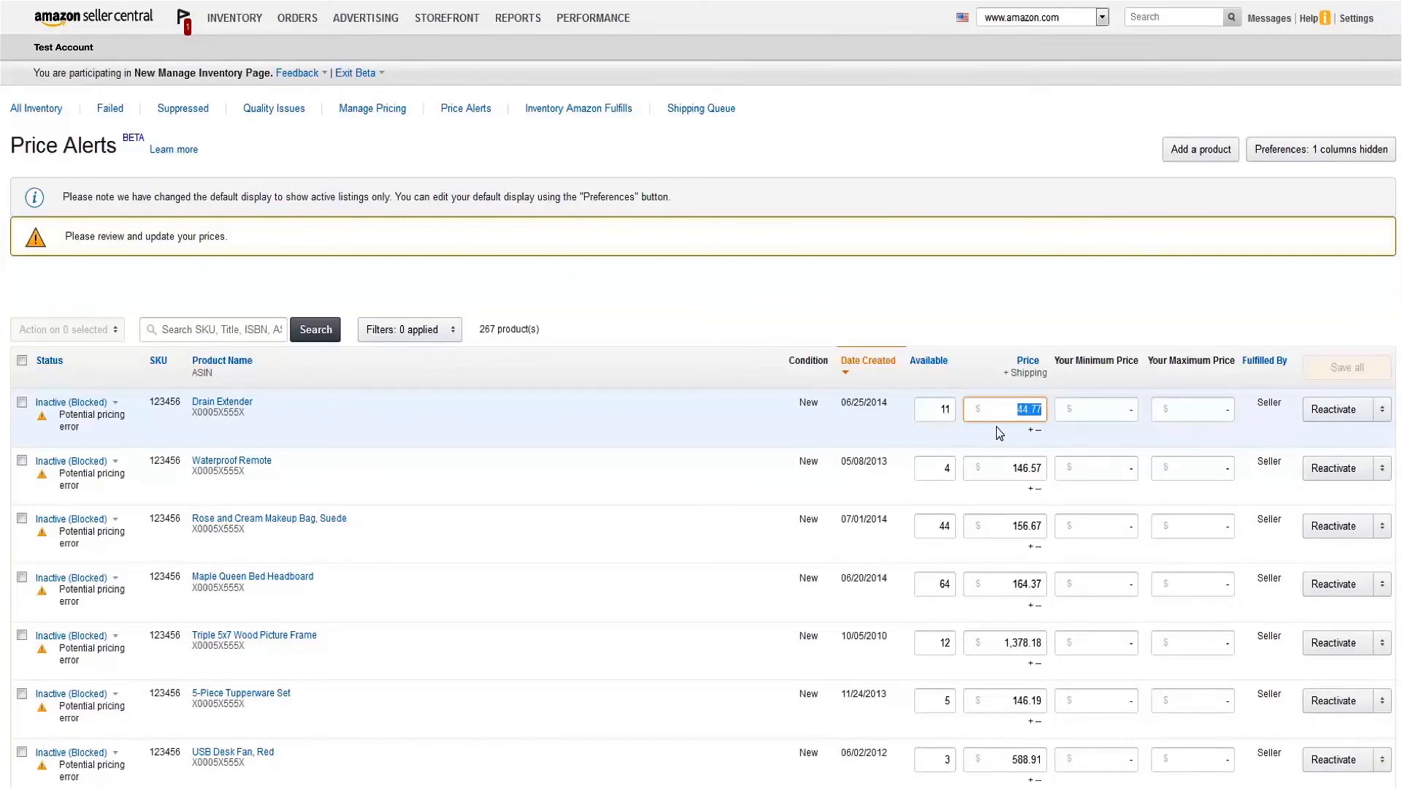
{"action": "type", "text": "99.99"}
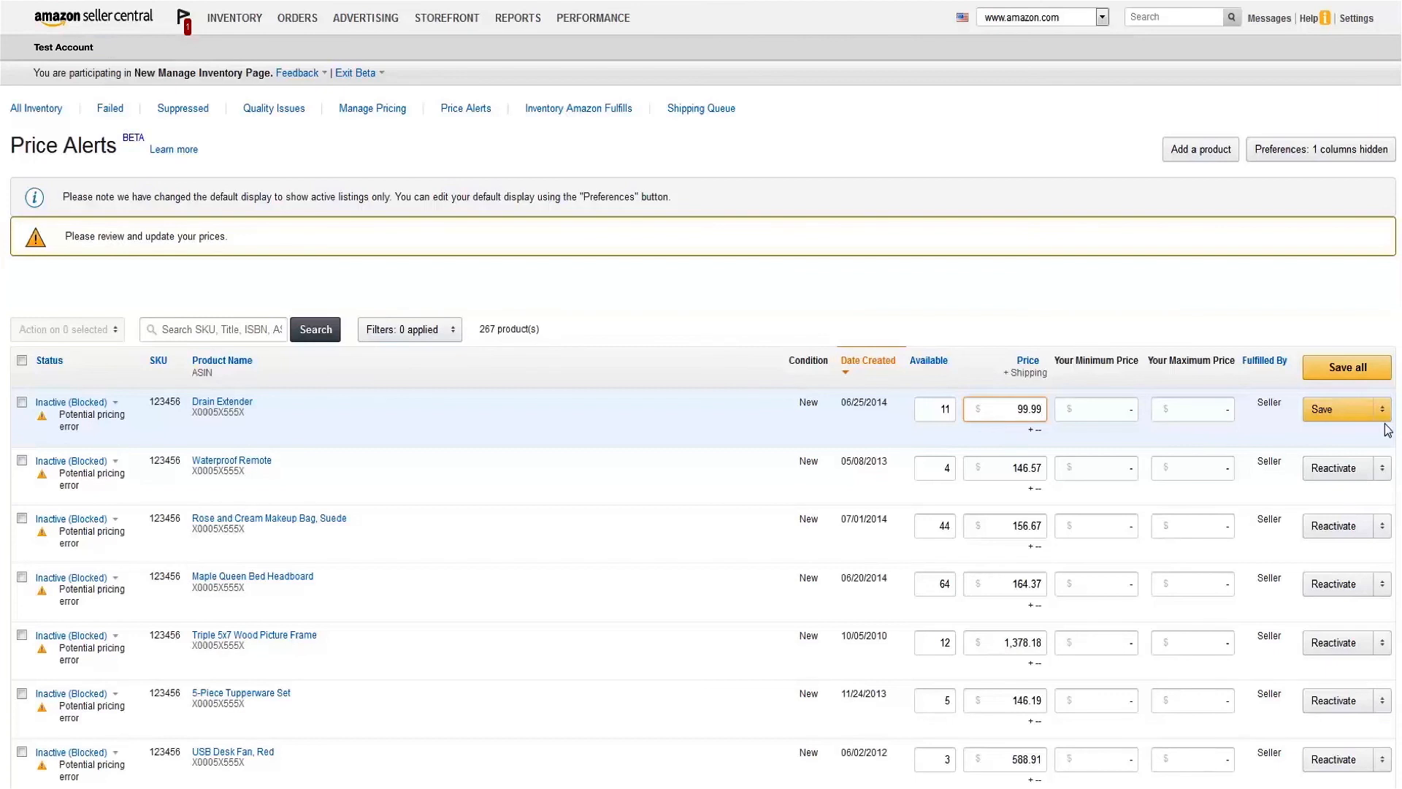
{"action": "left_click", "coordinate": [1380, 409]}
{"action": "type", "text": "95"}
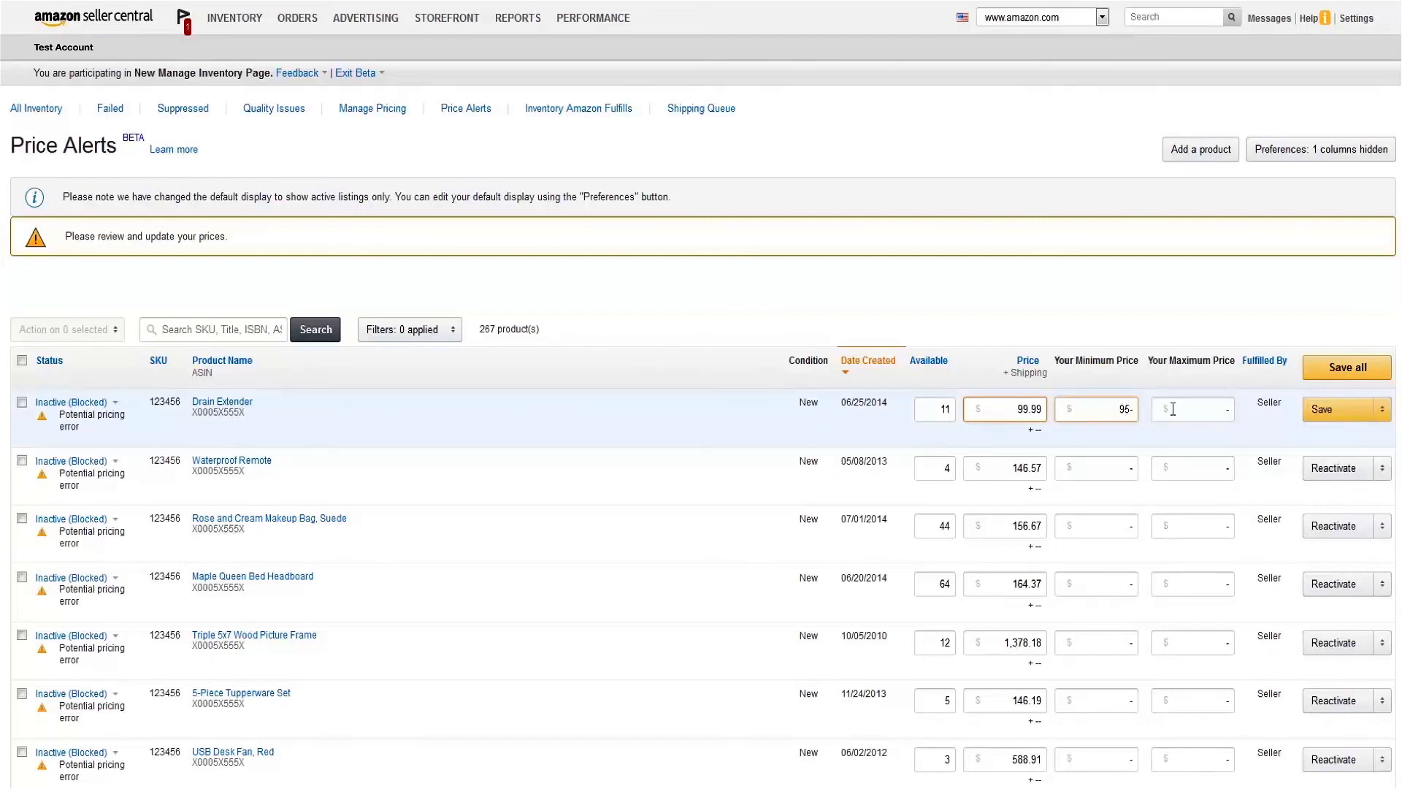
{"action": "type", "text": "10"}
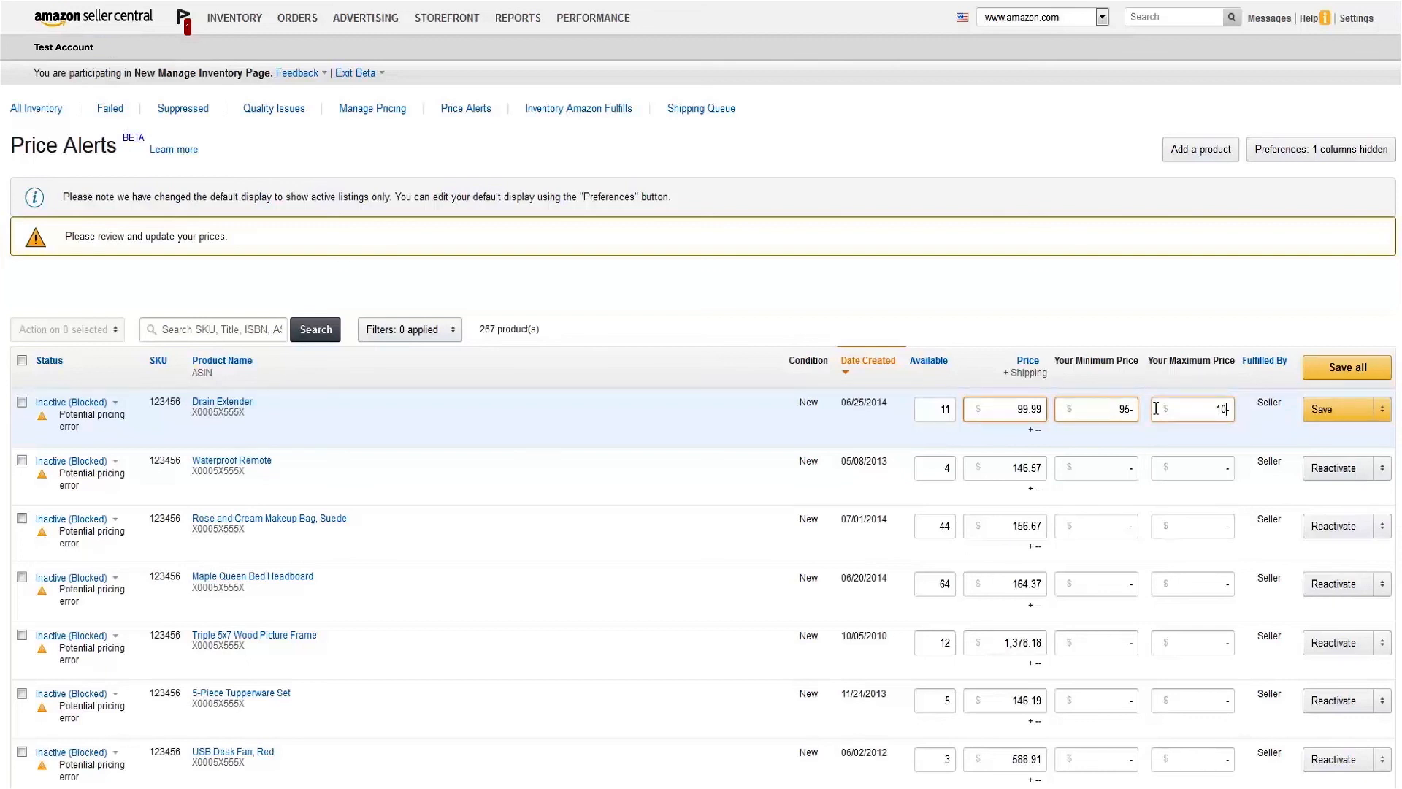
{"action": "type", "text": "5"}
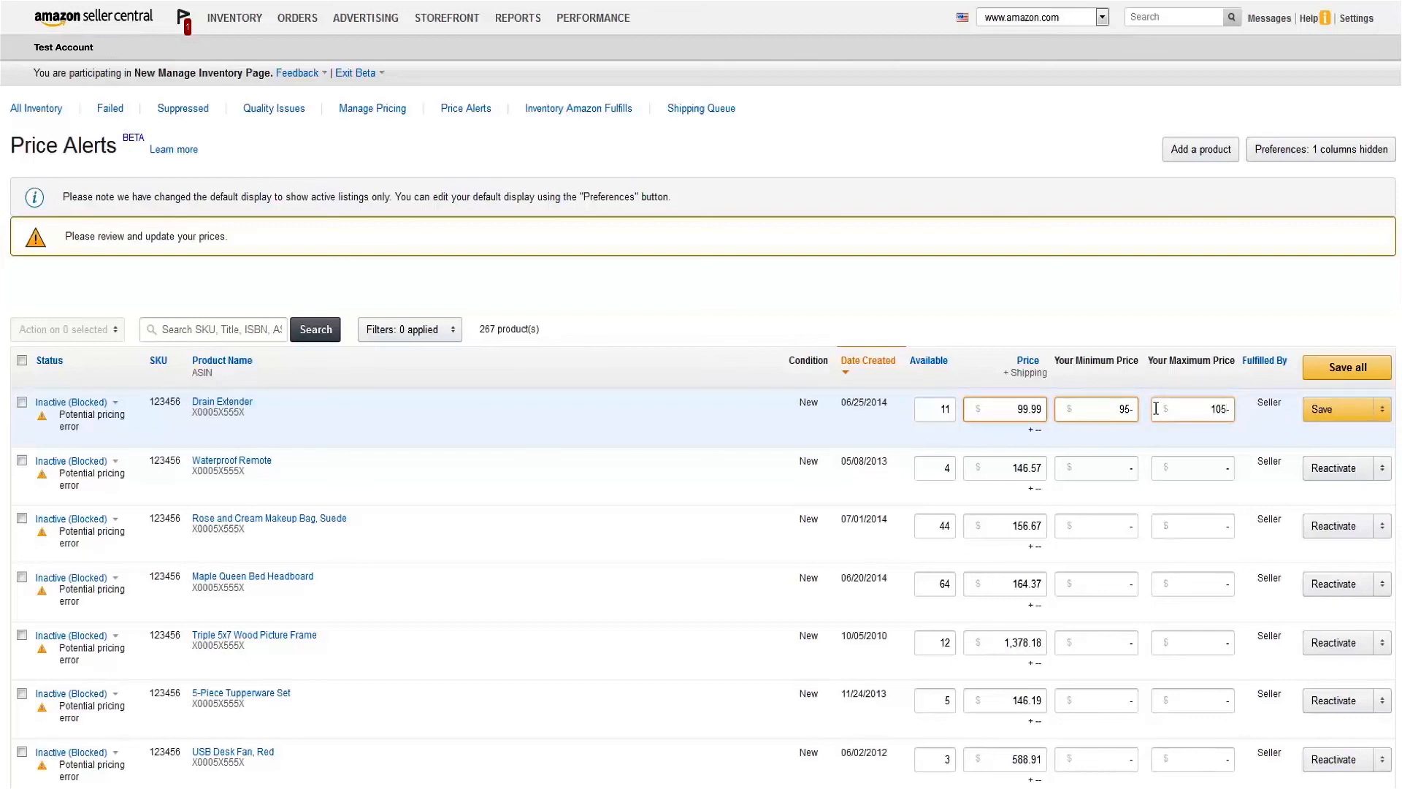